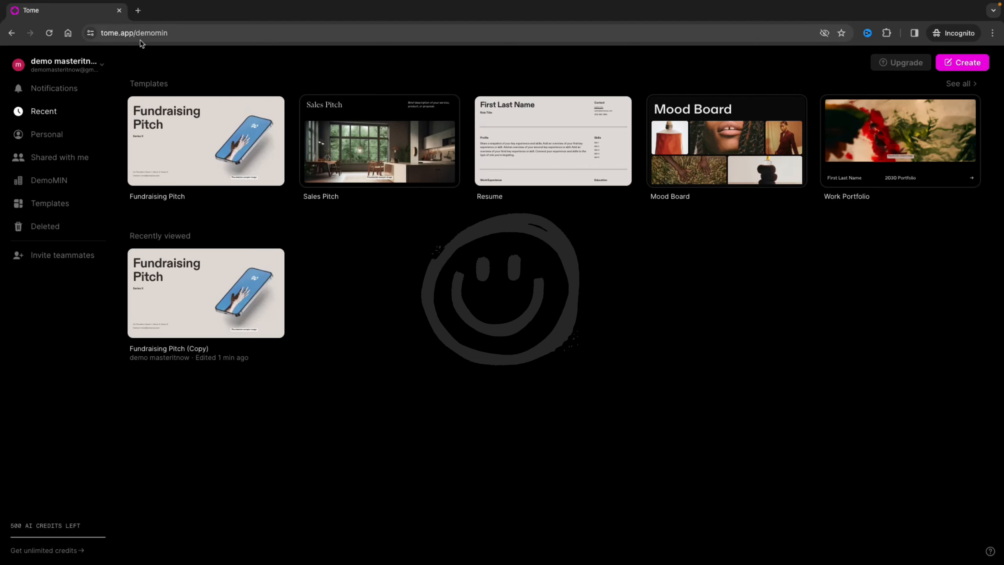
pyautogui.moveTo(206, 141)
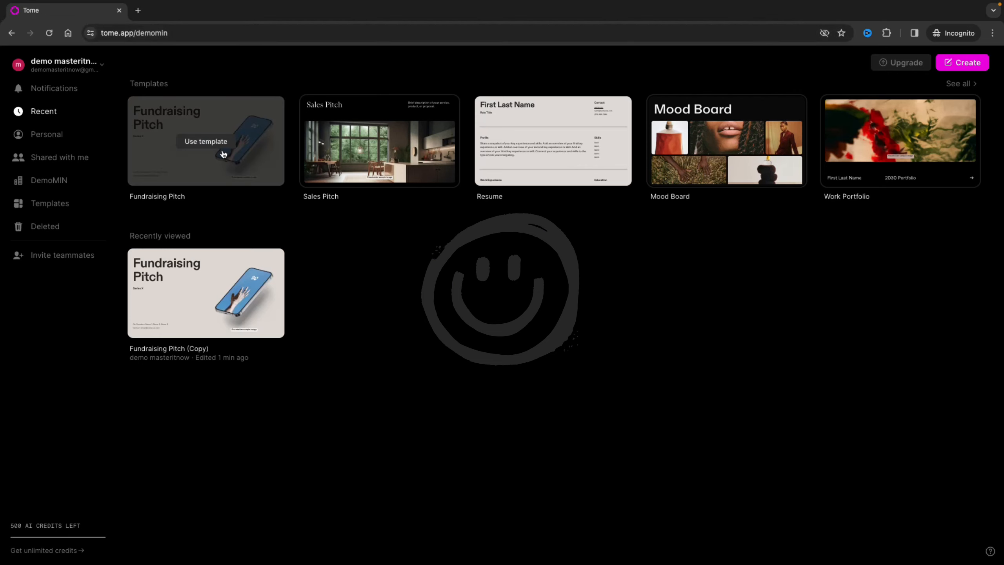
# - Open the Fundraising Pitch deck from the Tome home page
pyautogui.click(205, 293)
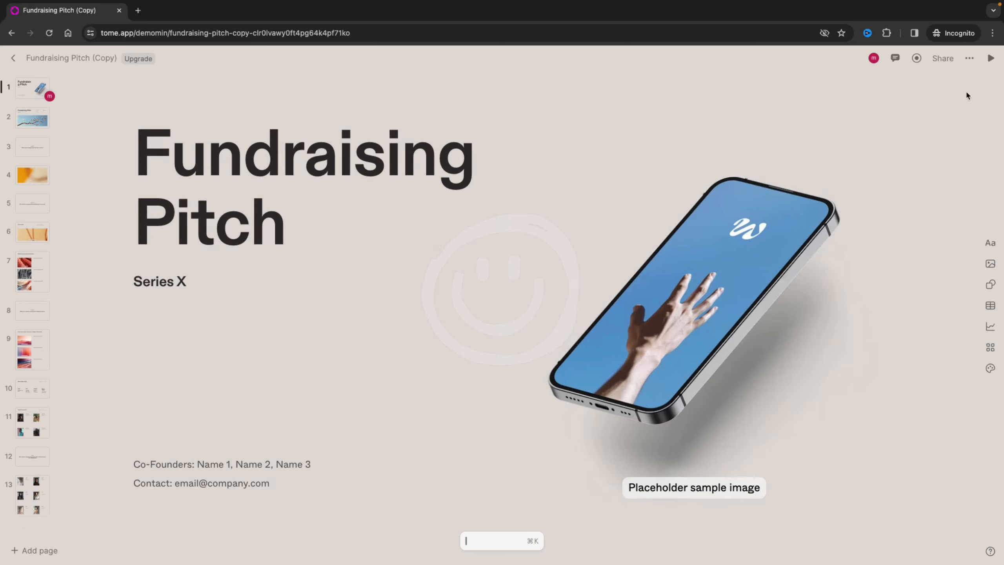
pyautogui.moveTo(943, 58)
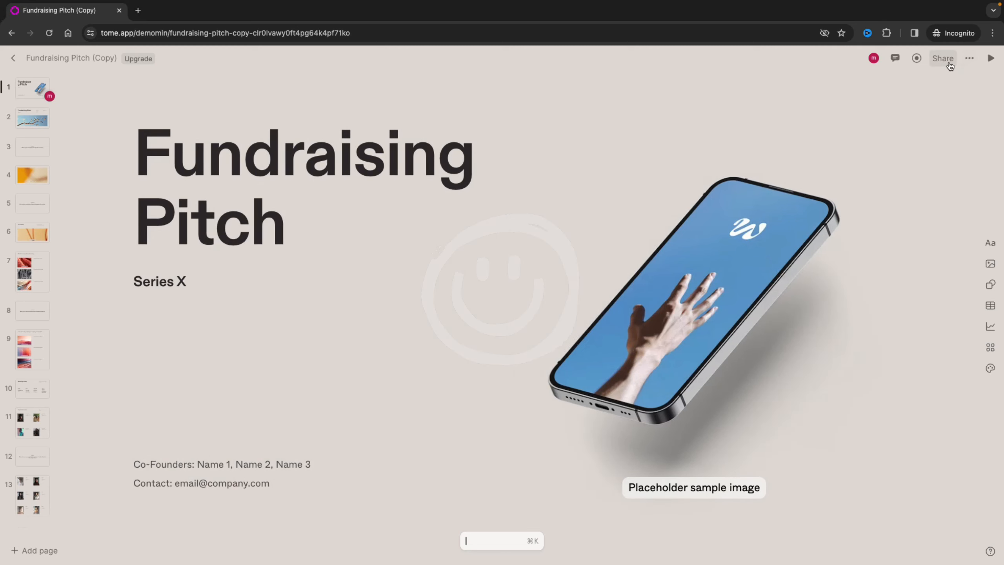
# - In the Share settings, set 'Anyone with the link' access to Can play
pyautogui.click(943, 58)
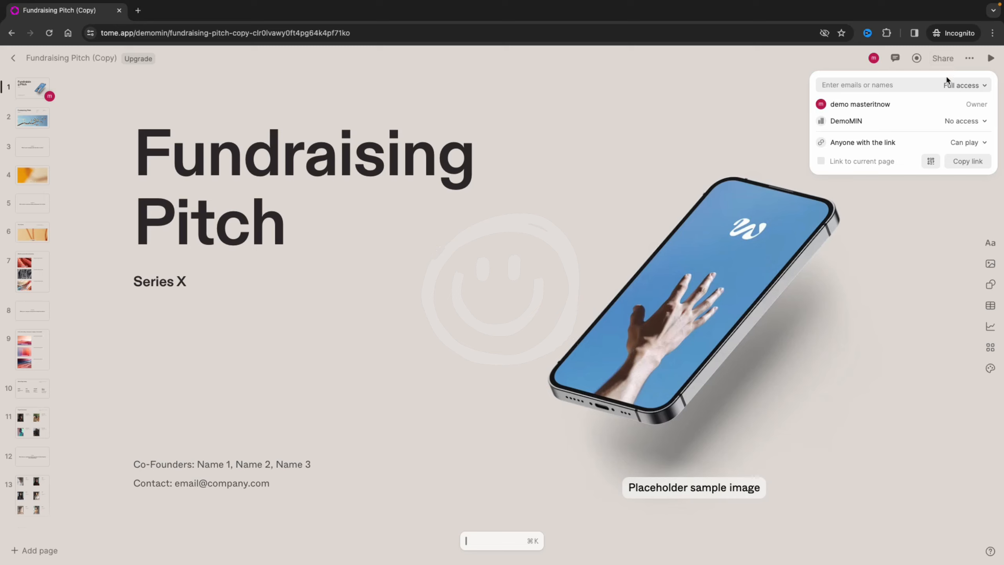
pyautogui.moveTo(849, 150)
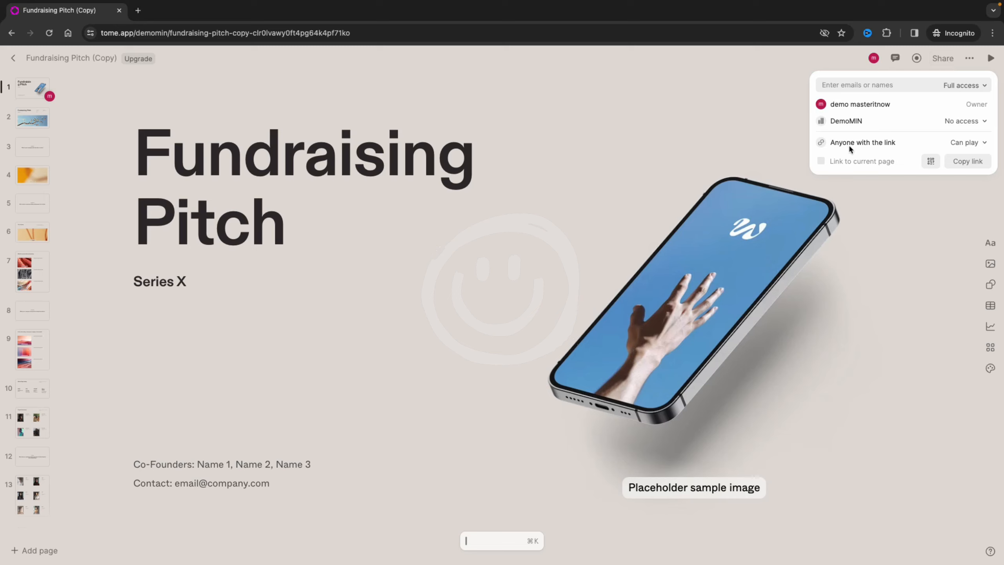
pyautogui.moveTo(871, 141)
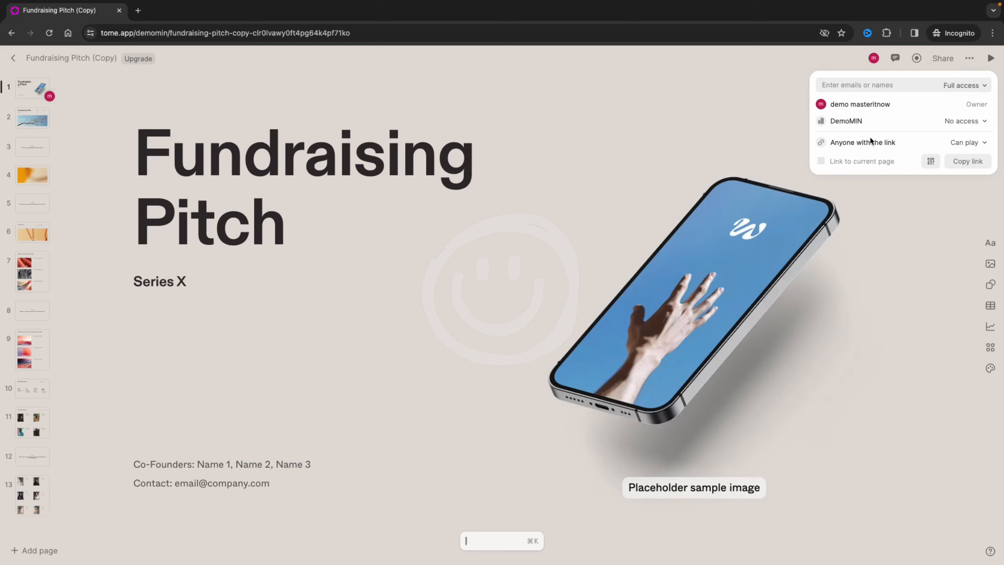
pyautogui.click(965, 142)
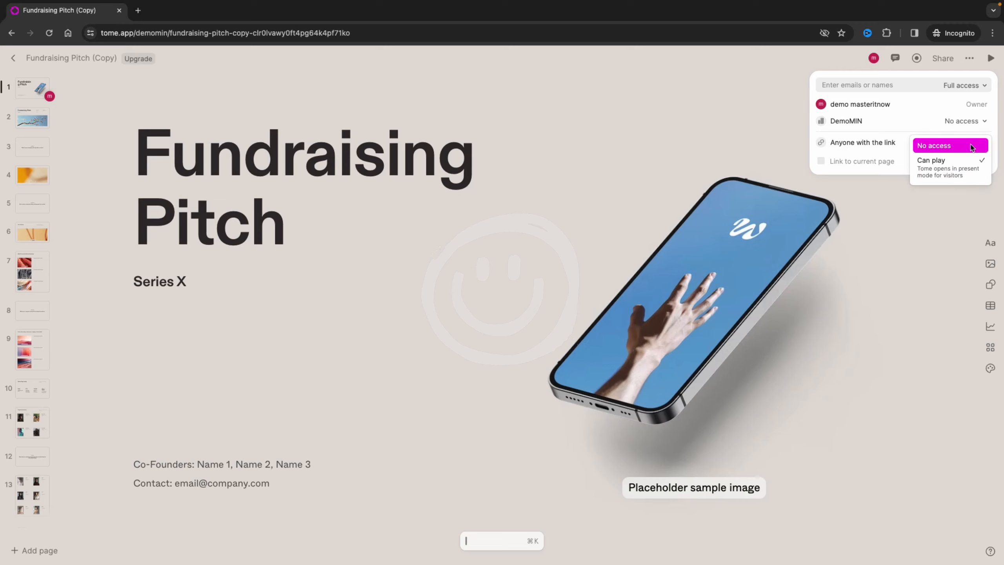
pyautogui.click(933, 144)
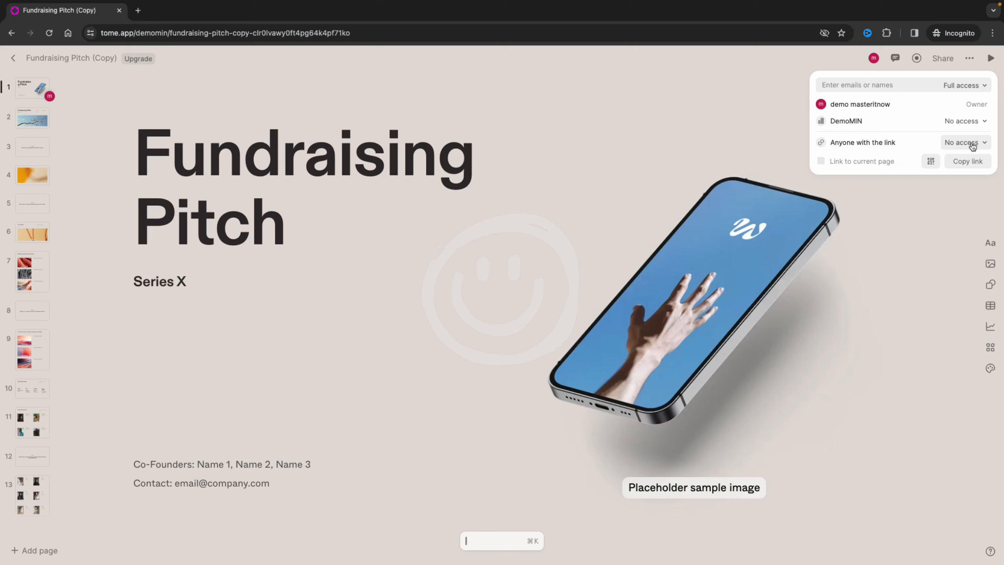
pyautogui.click(963, 142)
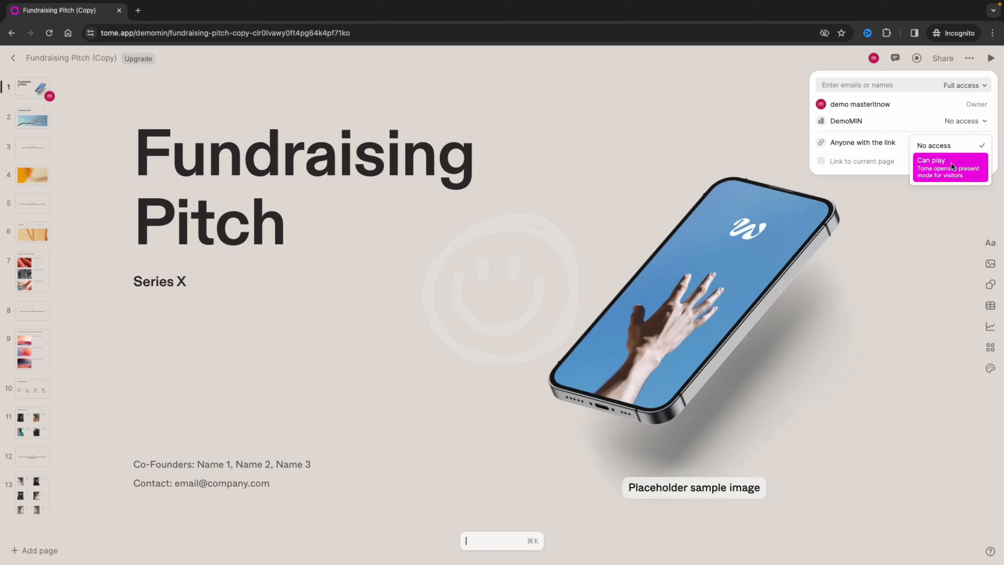
pyautogui.click(931, 167)
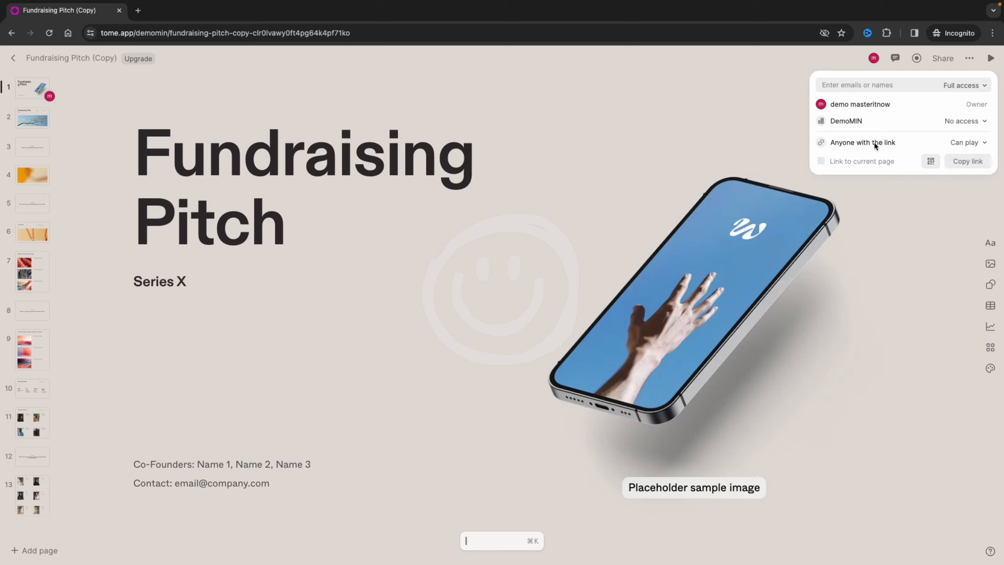
# - Copy the shareable deck link and start a new browser tab for pasting it
pyautogui.click(968, 161)
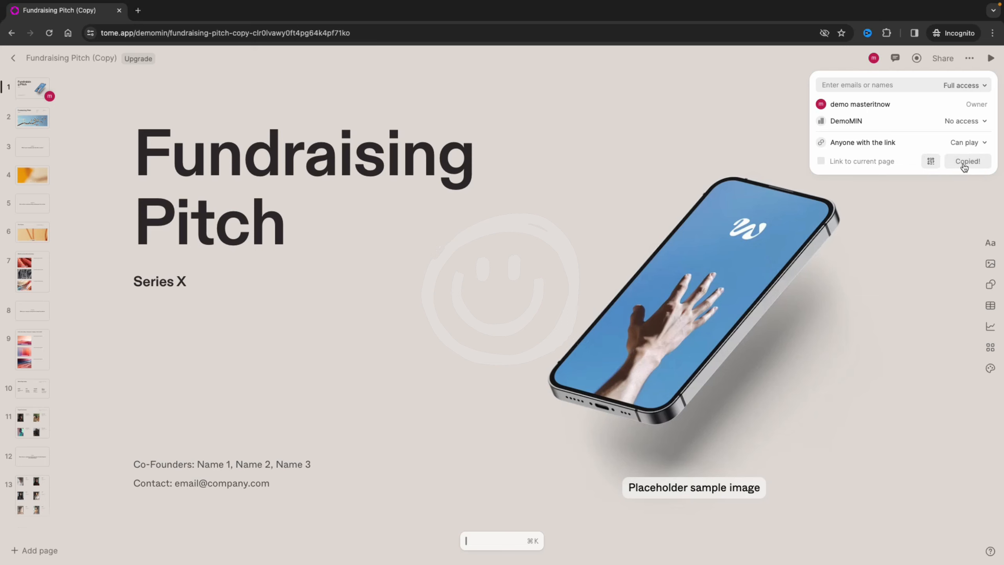
pyautogui.moveTo(139, 10)
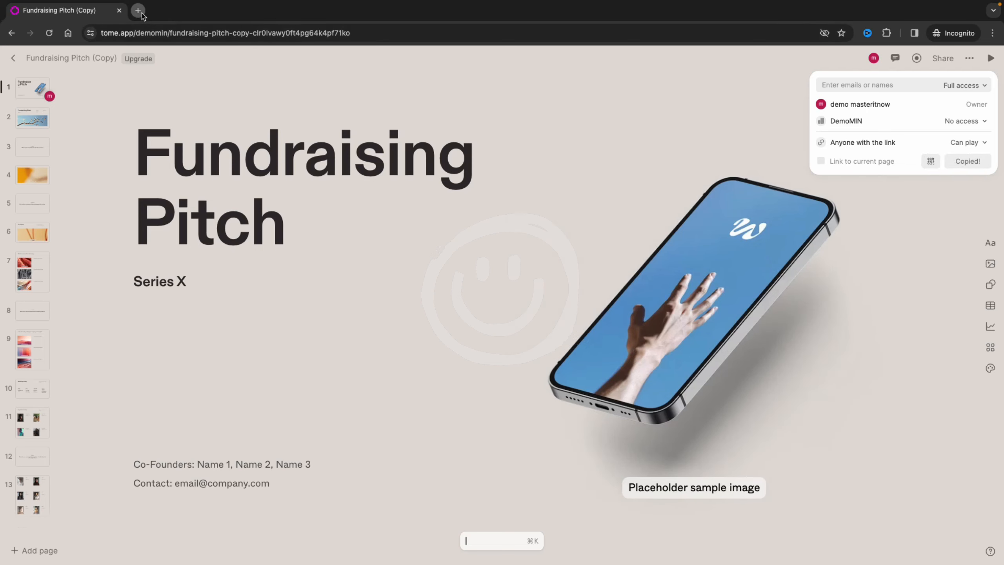
pyautogui.click(138, 10)
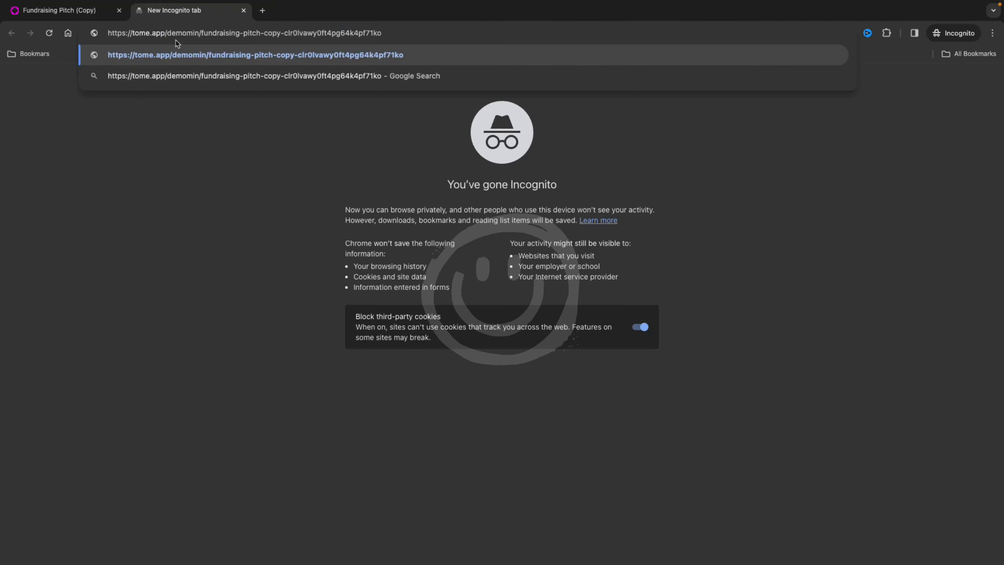
pyautogui.moveTo(406, 33)
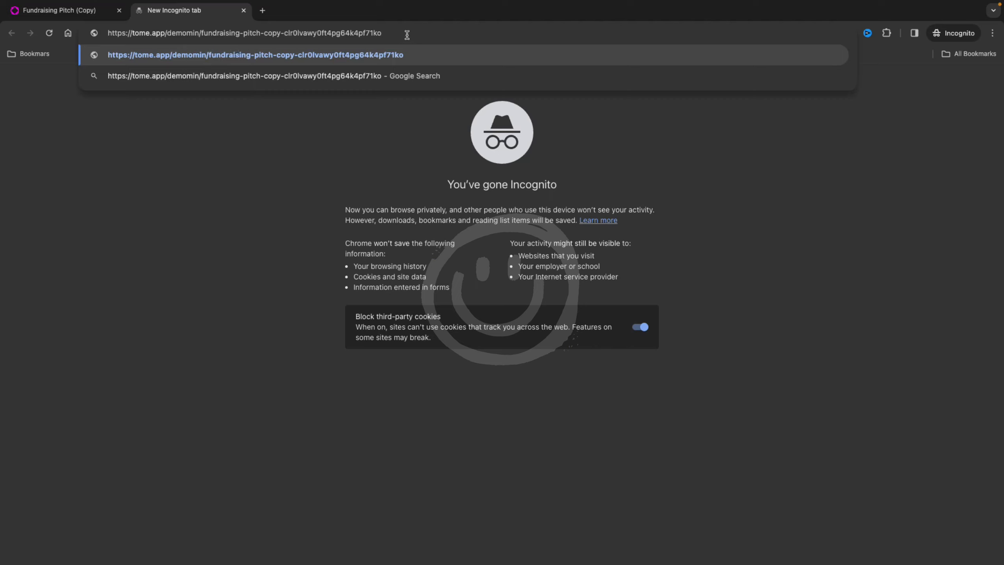